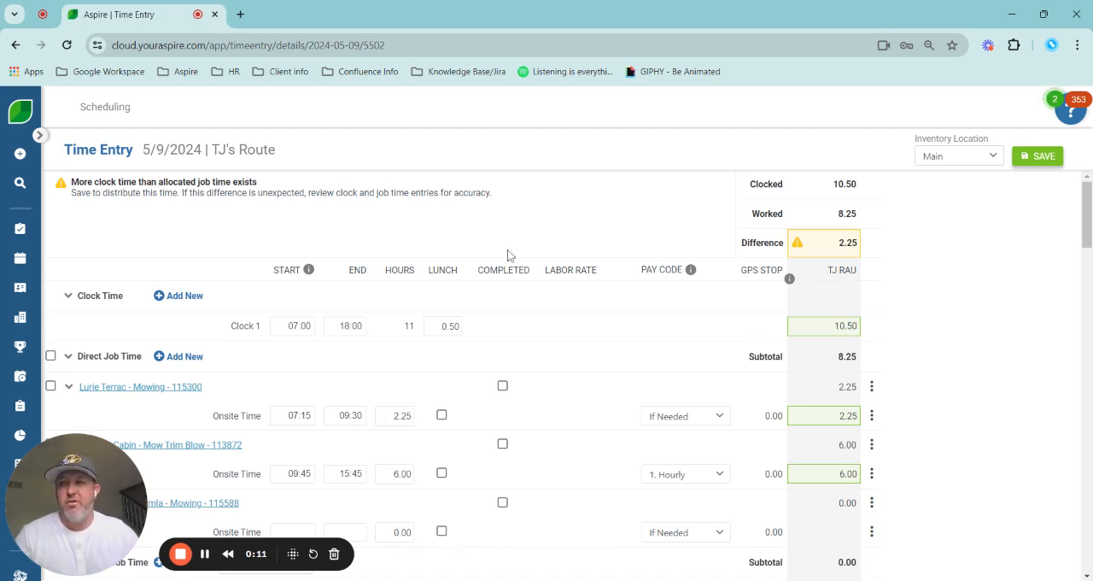
mouse_move(513, 251)
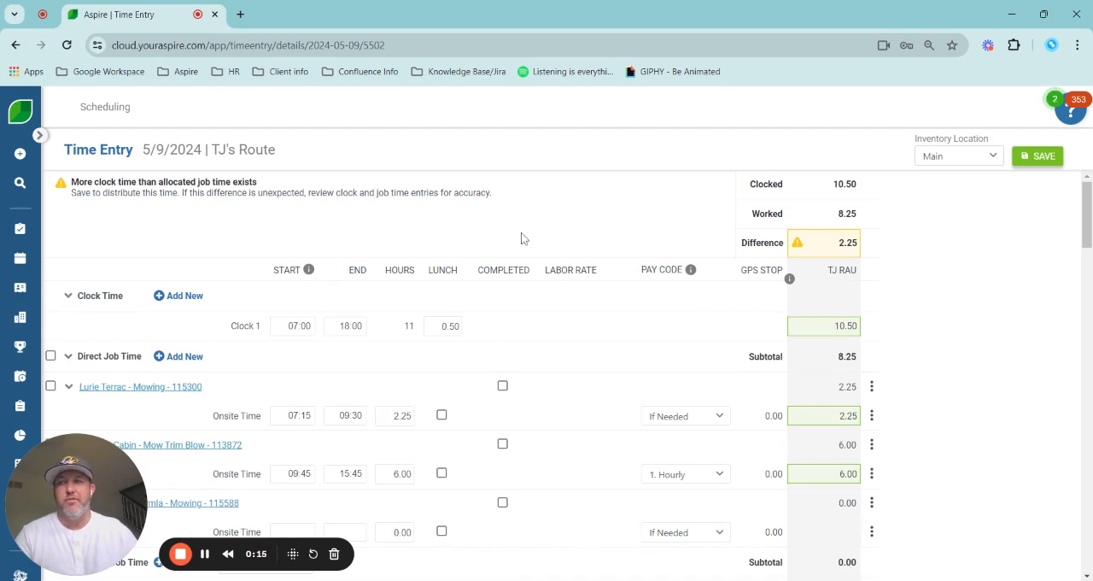
mouse_move(404, 220)
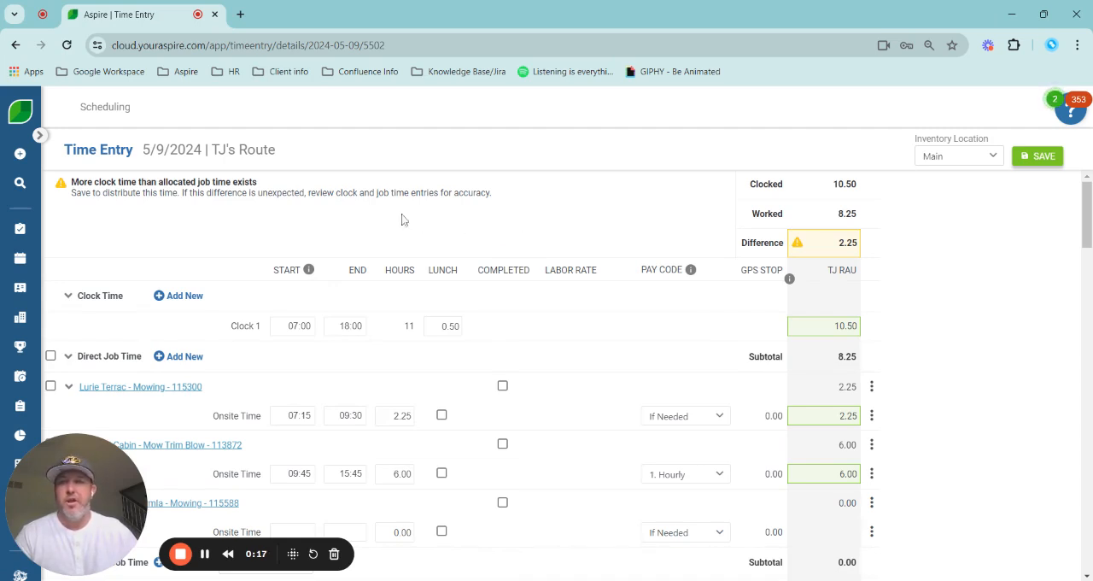
mouse_move(364, 300)
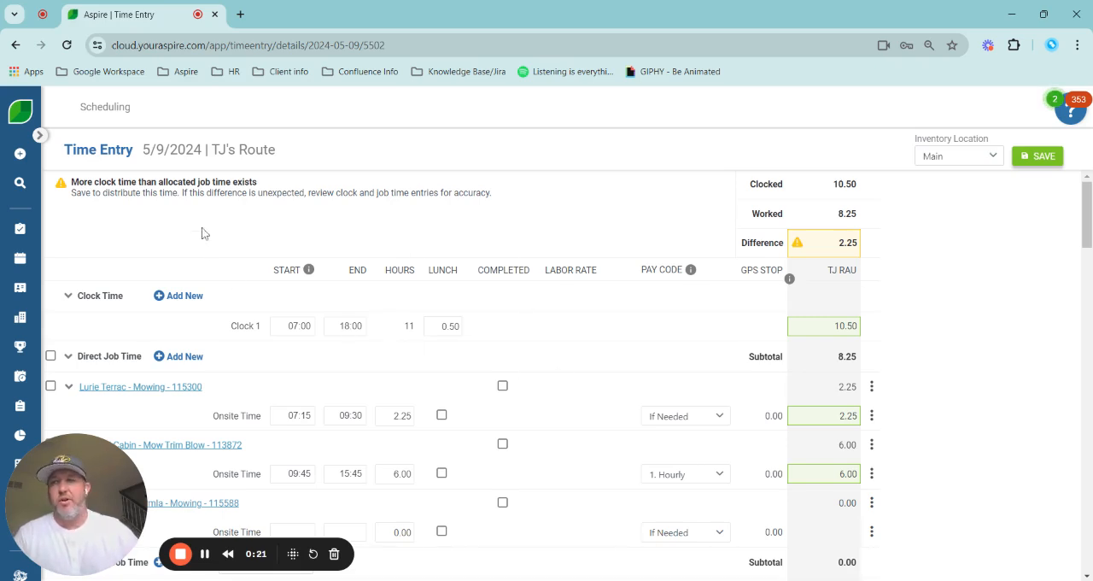
mouse_move(165, 215)
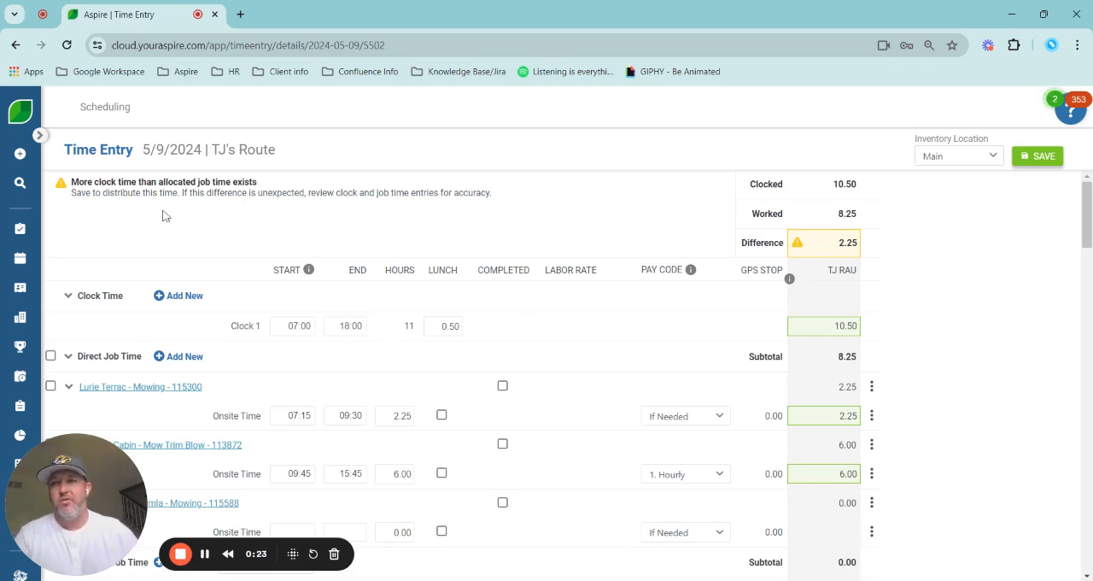
mouse_move(149, 211)
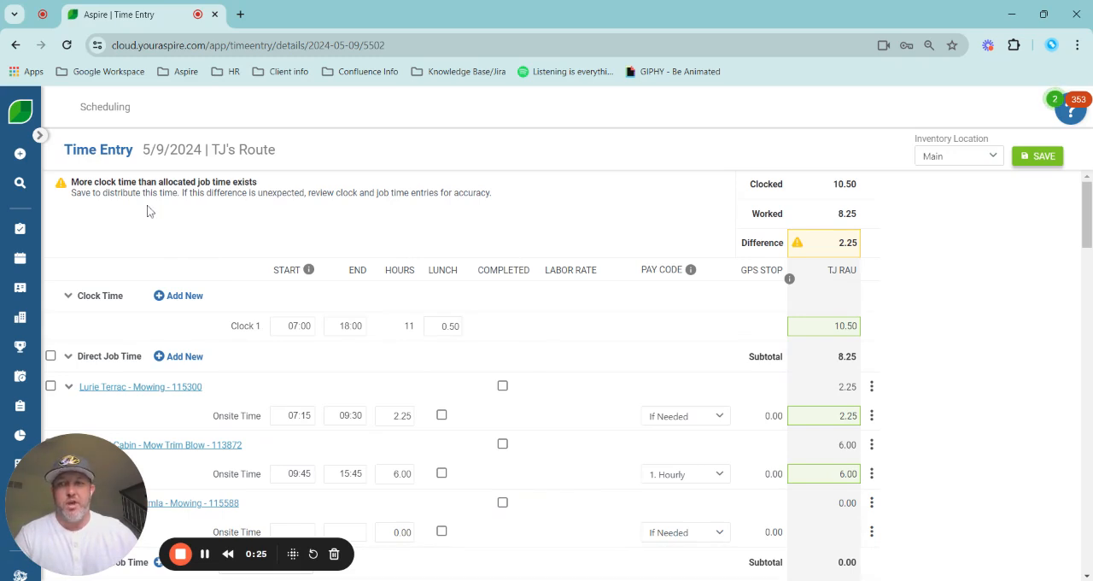
mouse_move(212, 213)
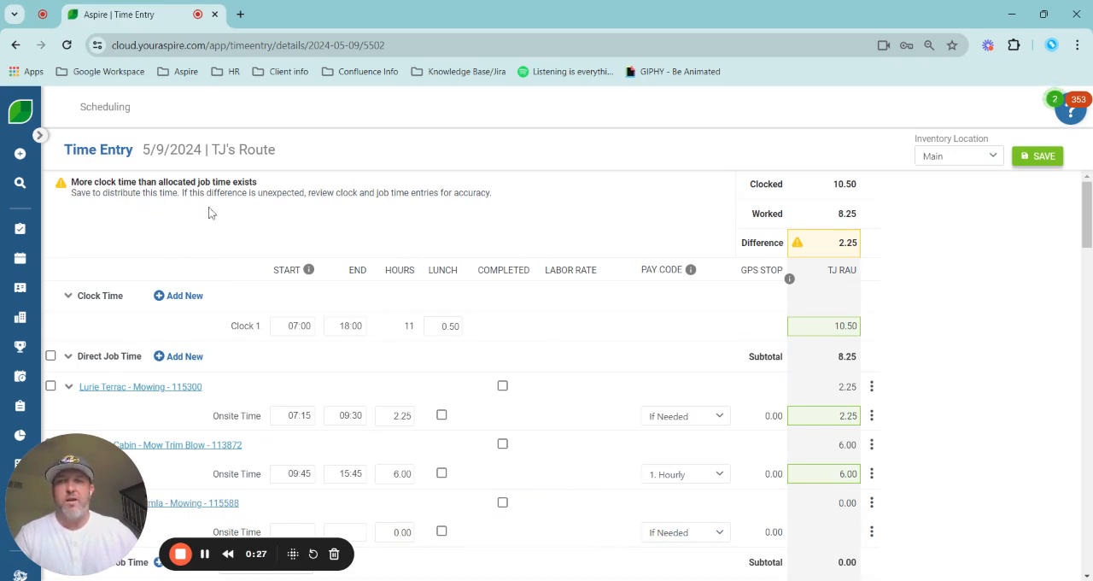
mouse_move(258, 216)
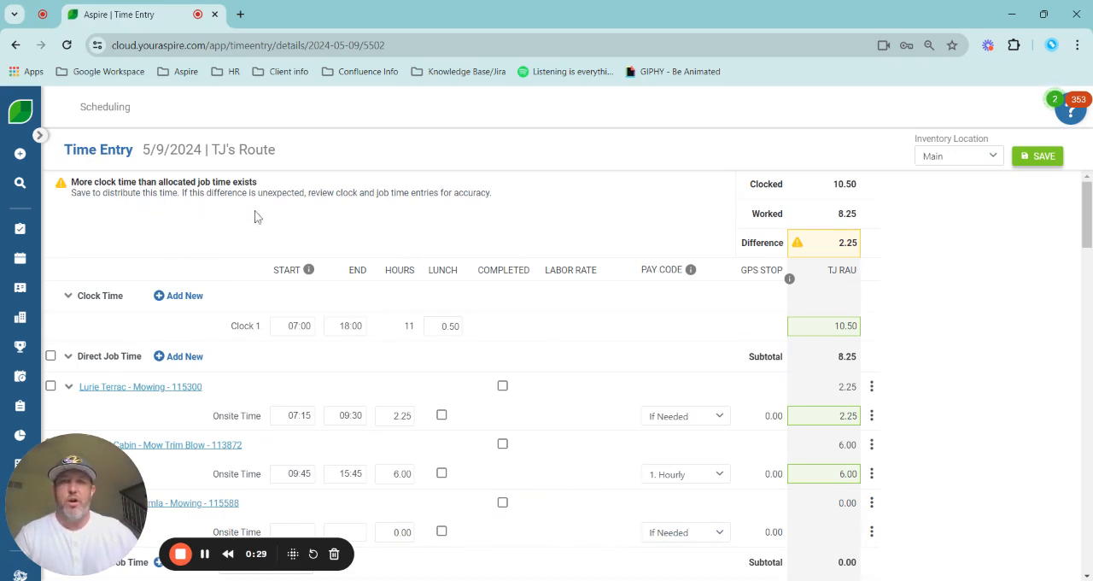
mouse_move(384, 237)
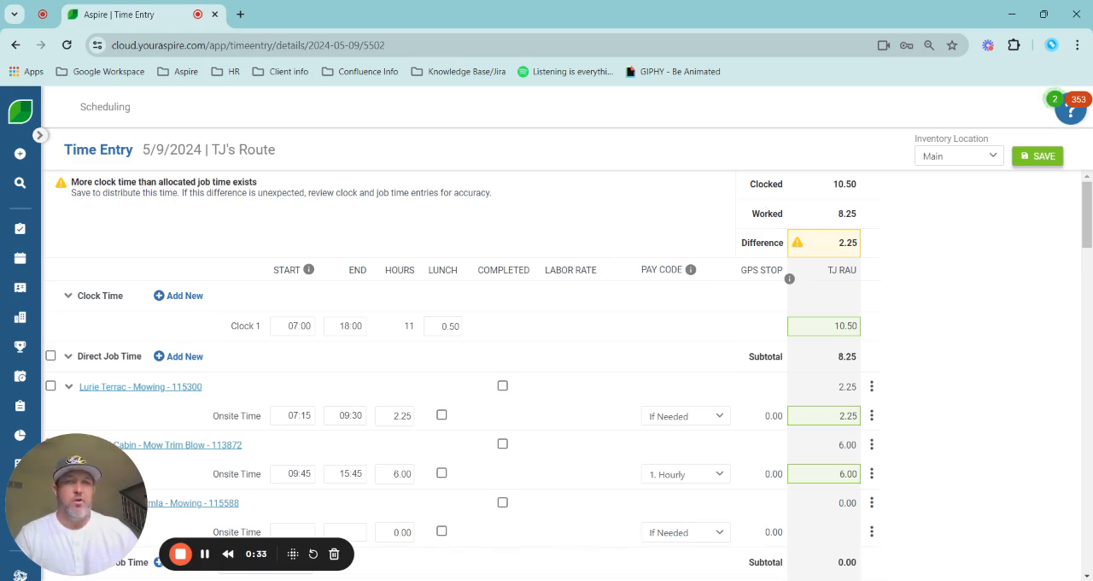
mouse_move(755, 197)
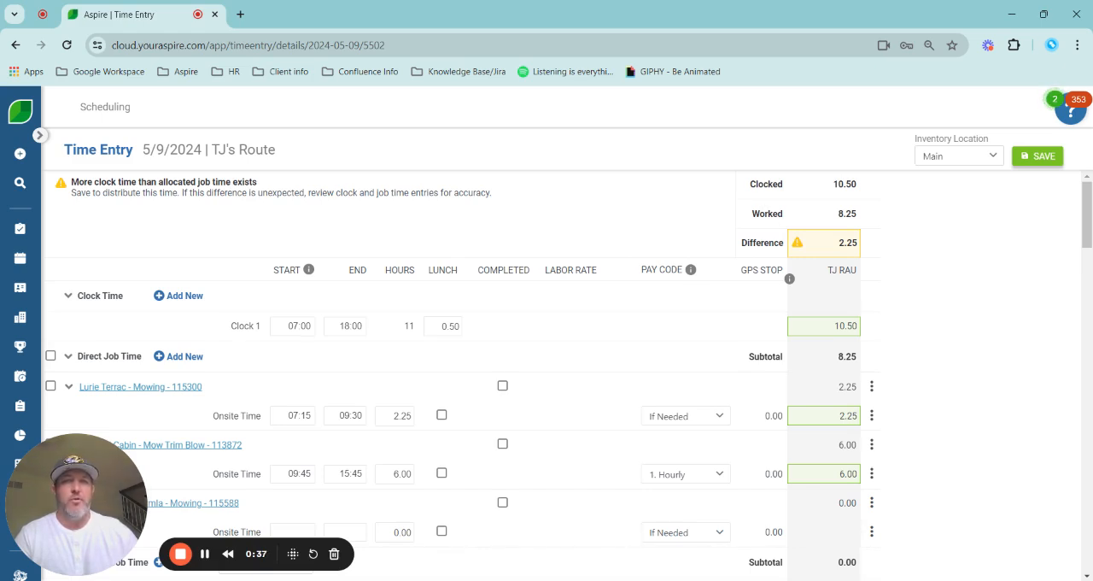
mouse_move(754, 217)
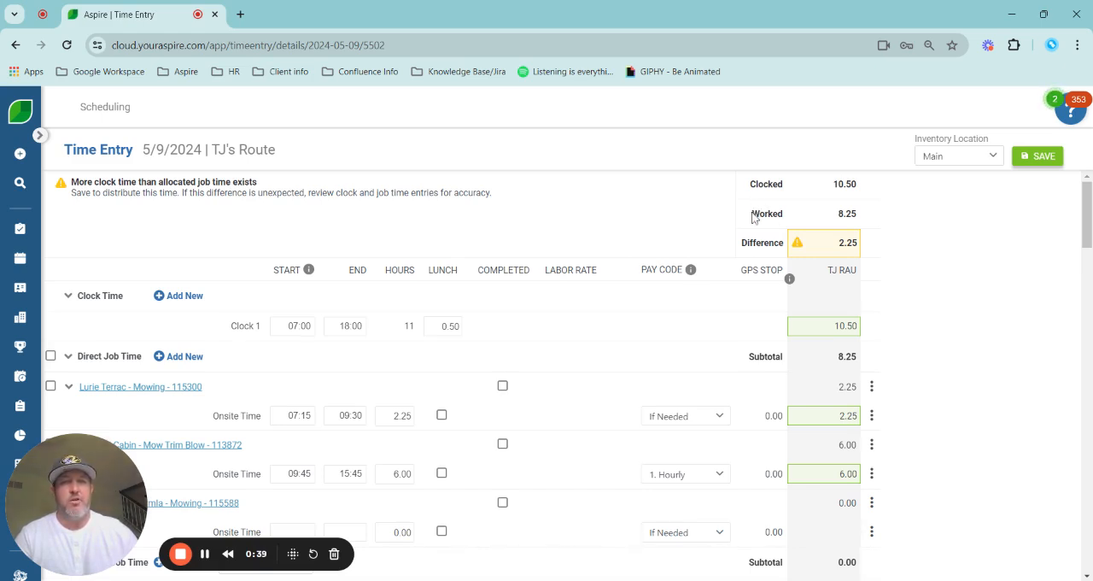
mouse_move(829, 369)
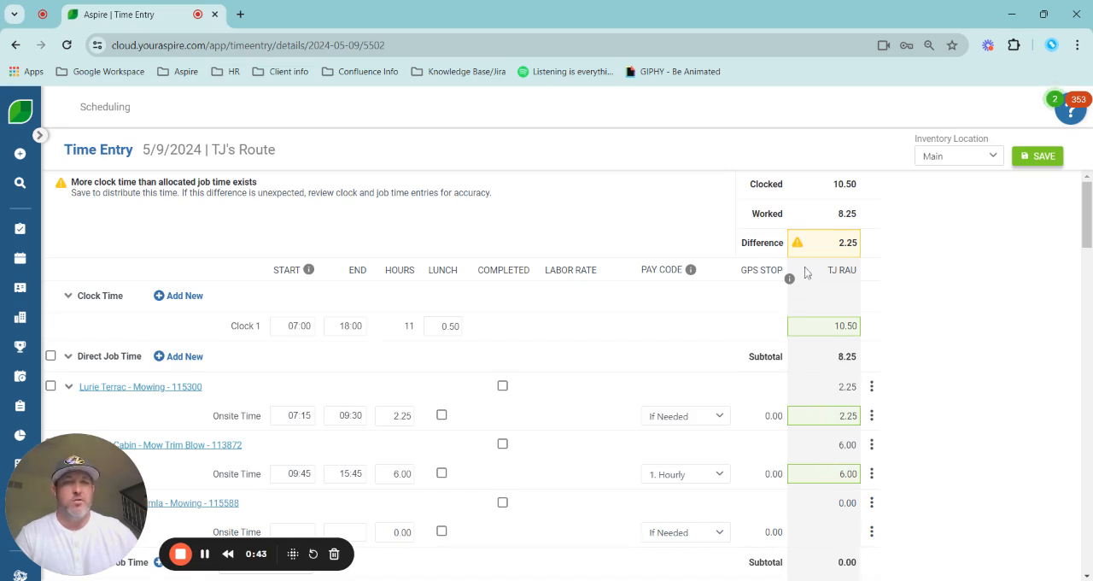
mouse_move(826, 249)
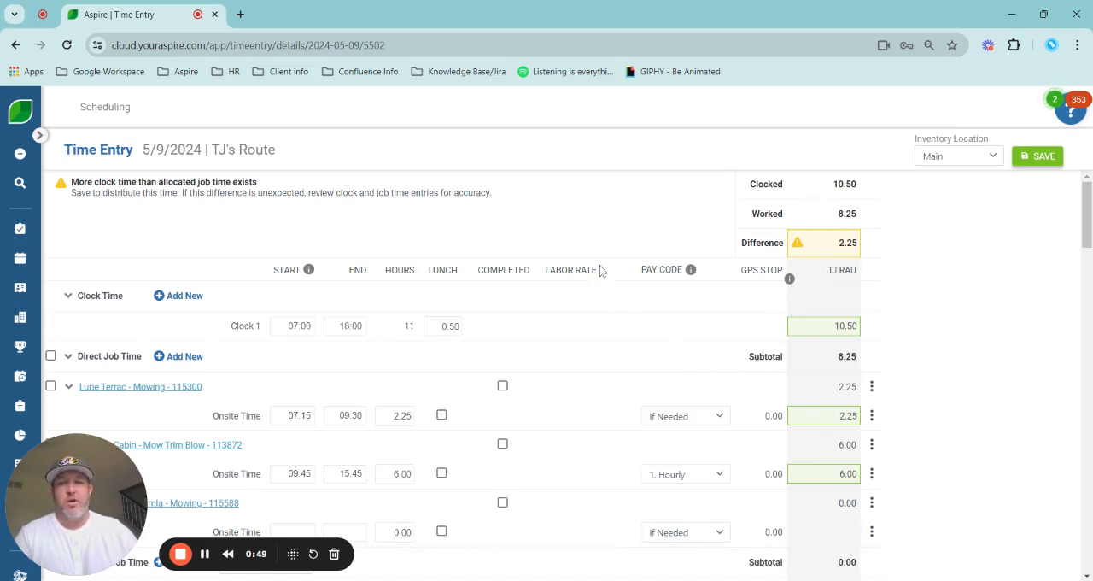
mouse_move(601, 223)
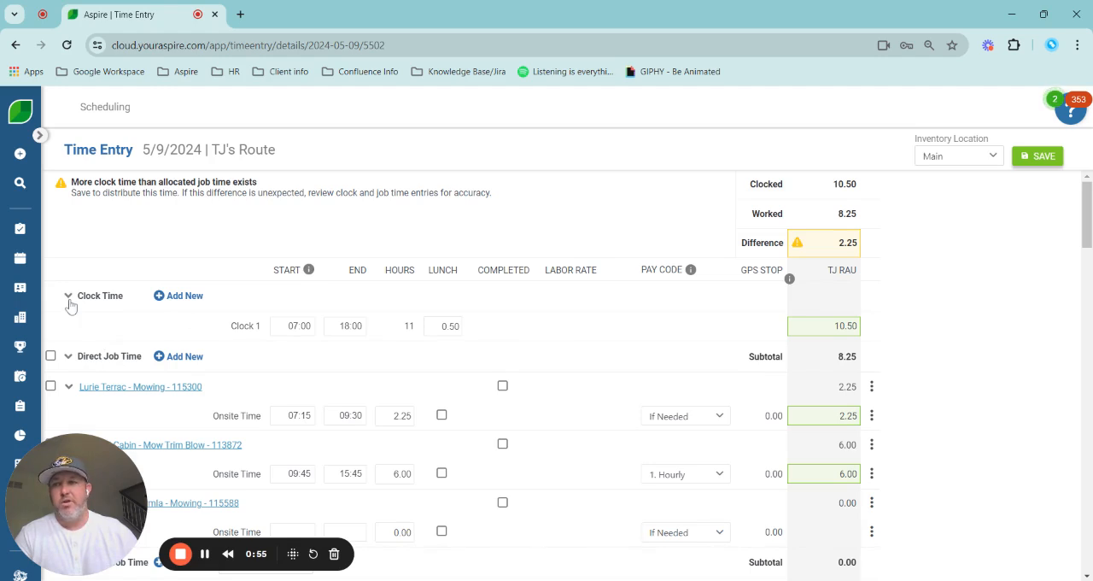
Collapse clock time details and filter indirect job time to AG Test Branch and Jordan's Test Branch2.
left_click(69, 296)
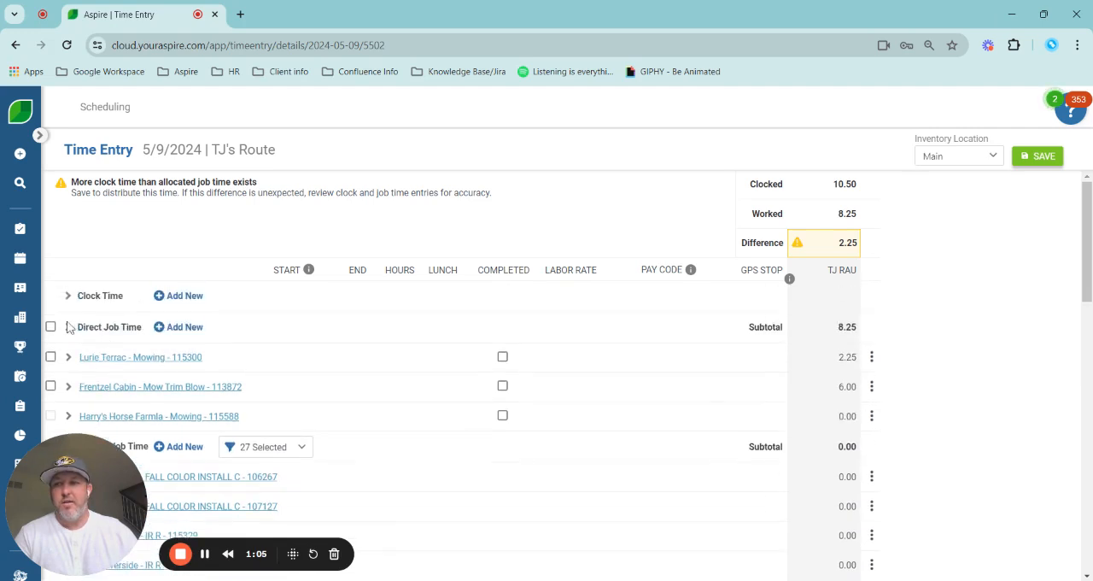
mouse_move(381, 424)
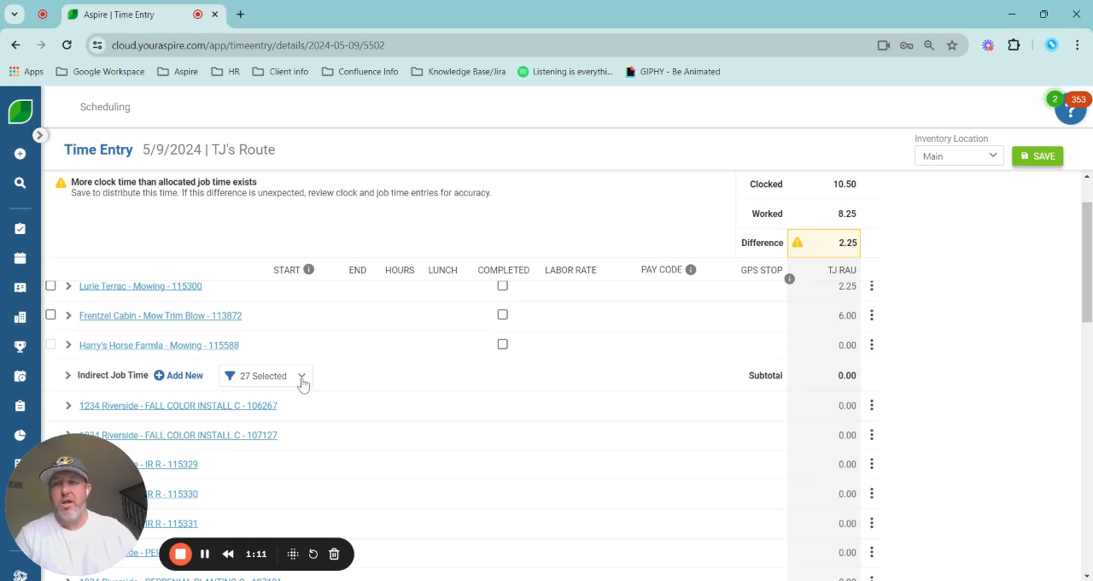
left_click(301, 376)
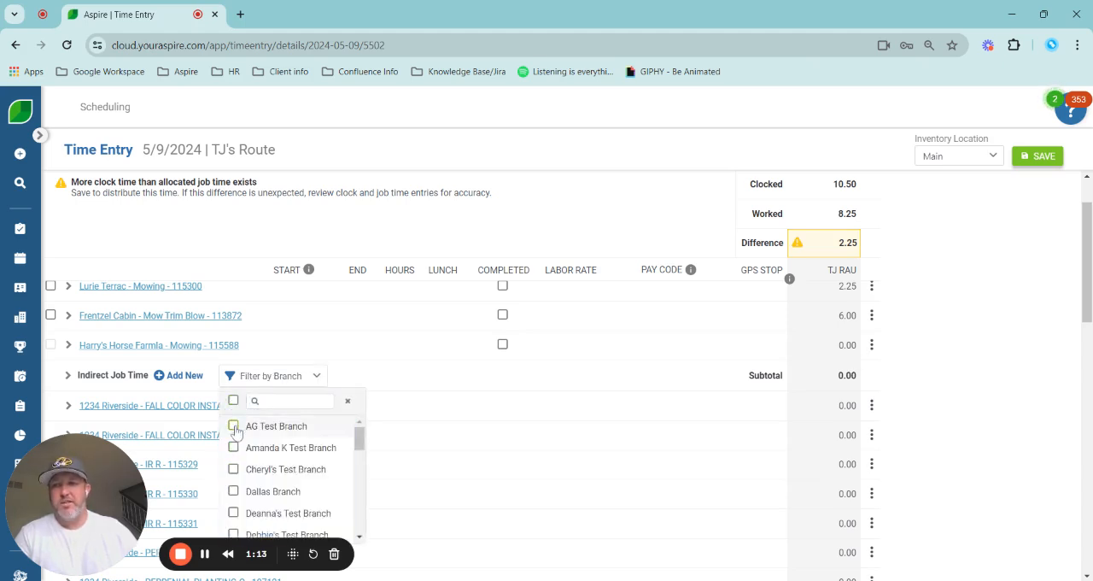
left_click(234, 425)
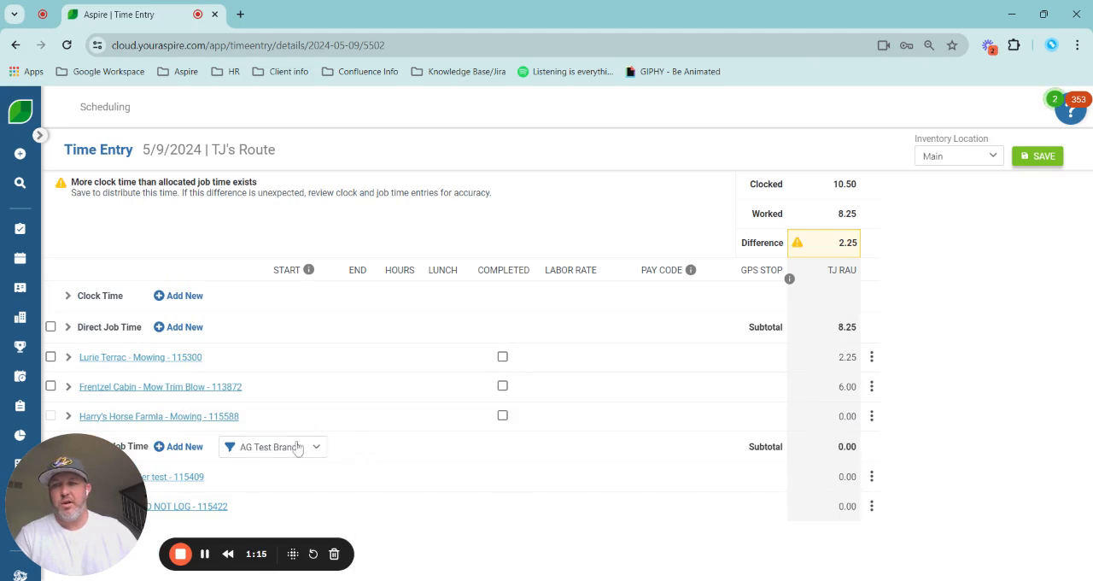
mouse_move(267, 484)
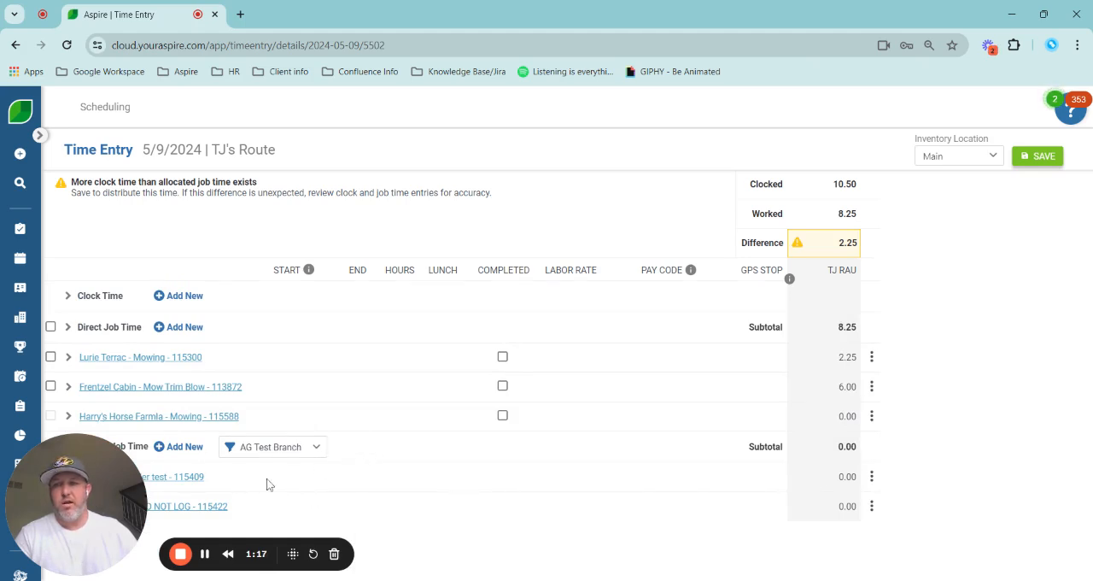
mouse_move(317, 453)
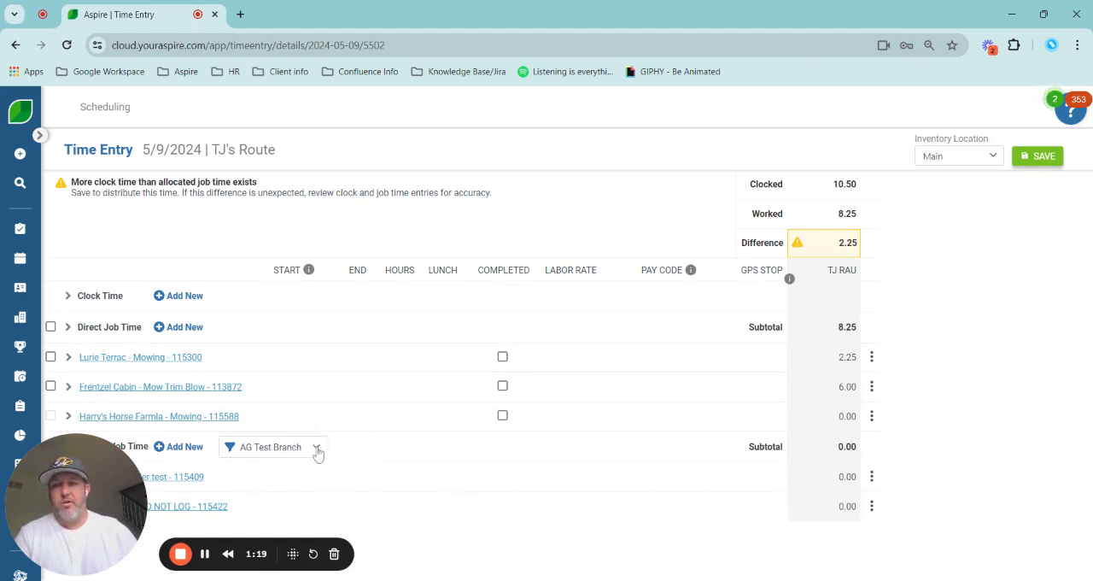
left_click(233, 405)
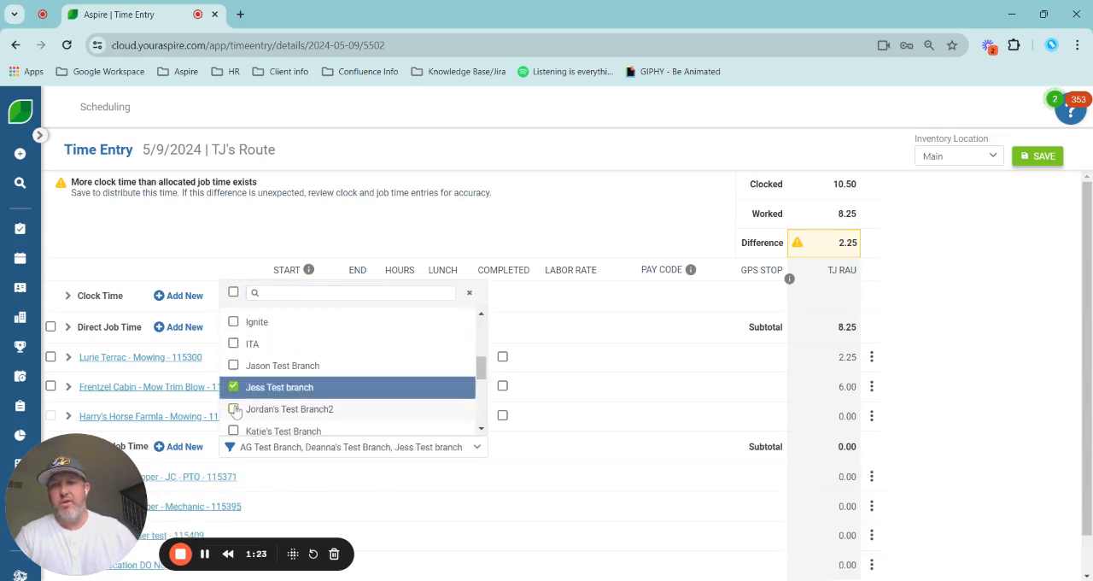
left_click(233, 408)
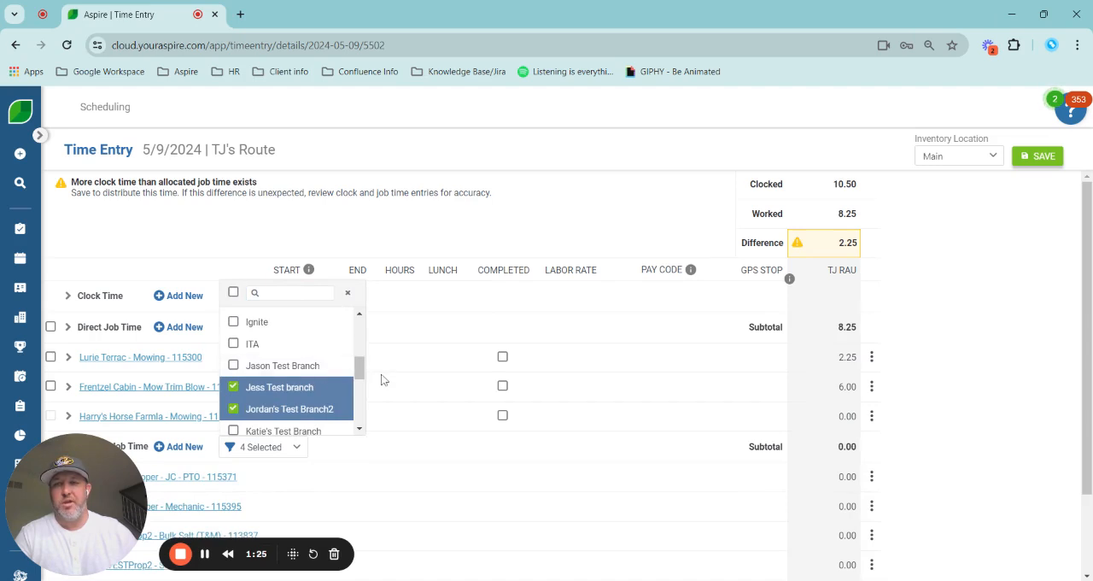
mouse_move(320, 321)
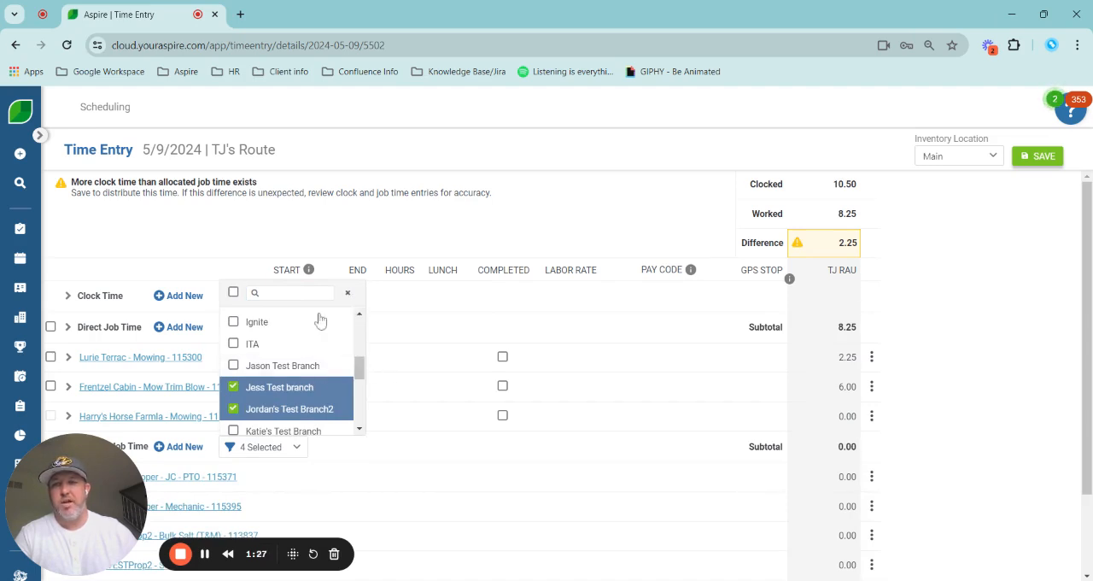
left_click(233, 292)
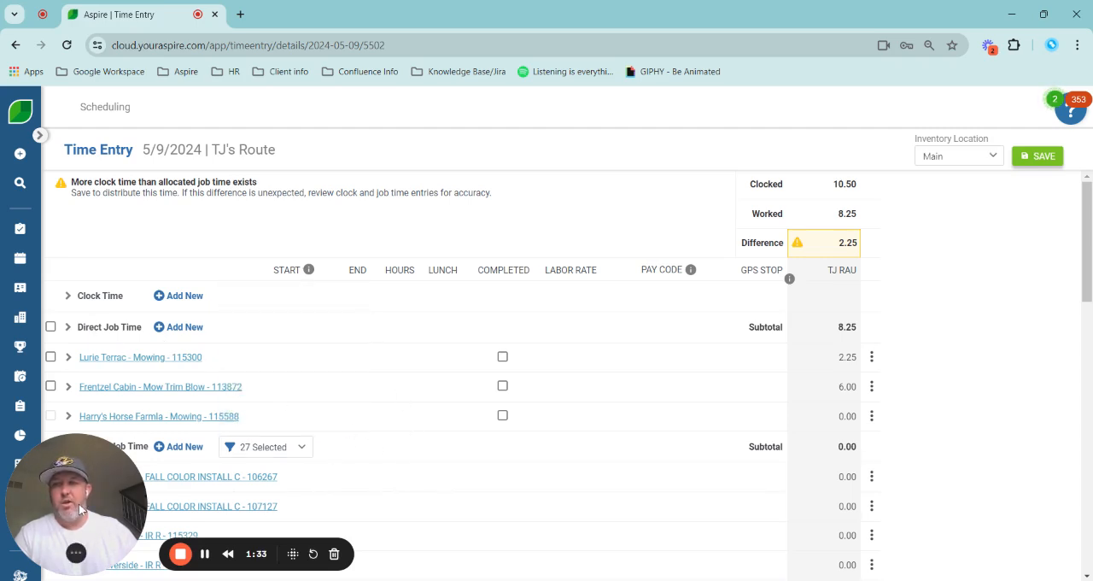
Enter Harry's Horse Farm mowing onsite time 16:00–17:30, giving 1.50 hours.
scroll("down", 3)
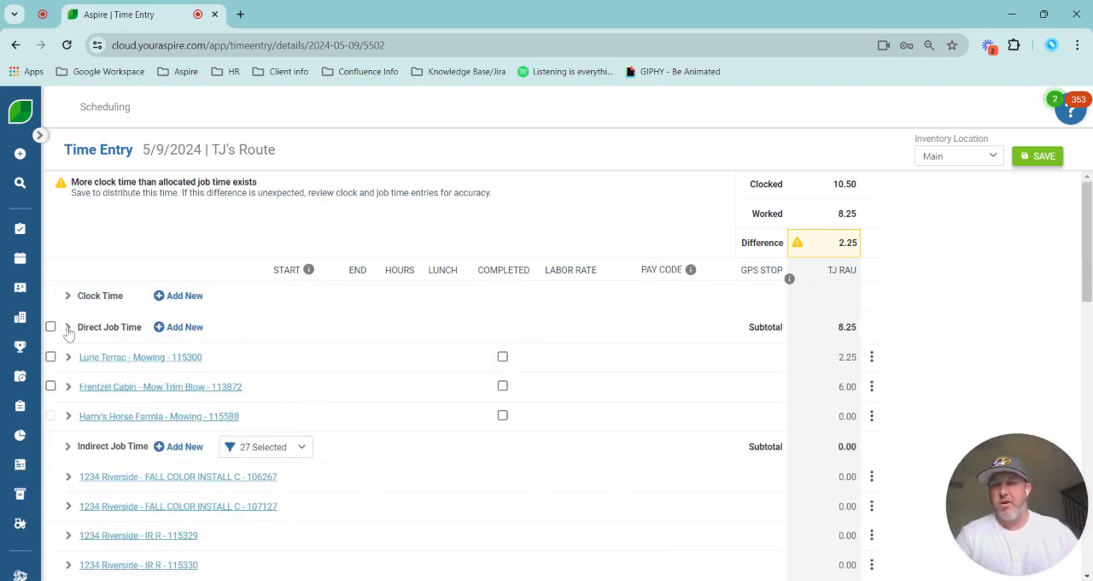
left_click(68, 327)
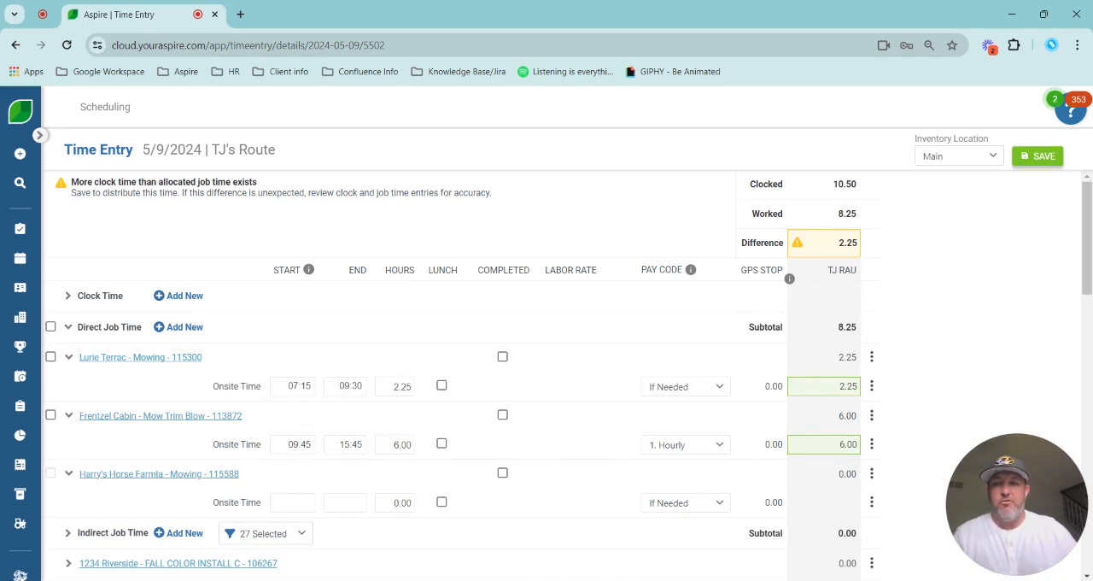
left_click(292, 502)
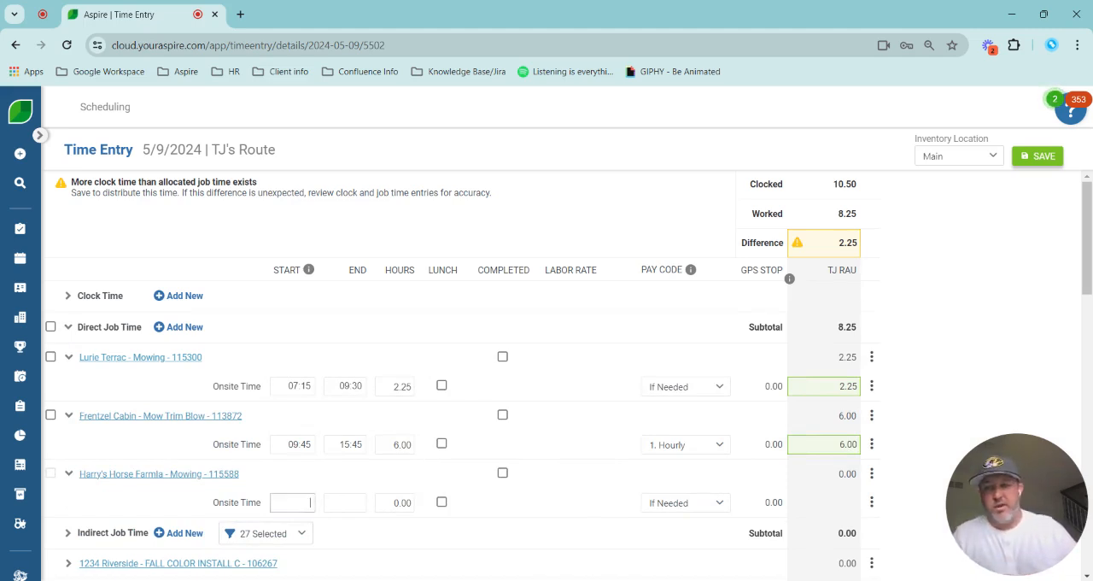
type("15")
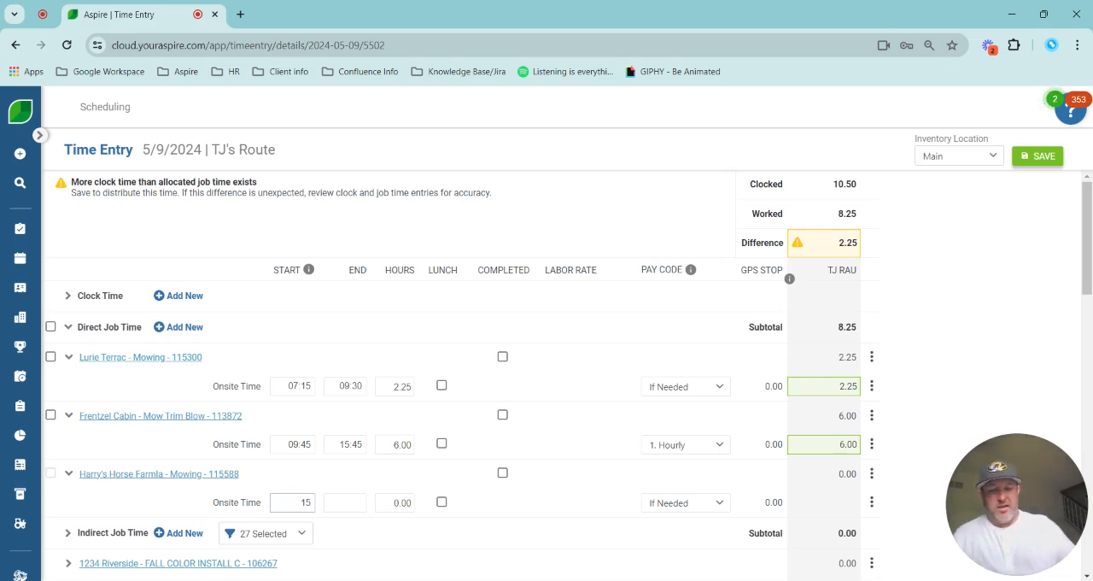
type("1")
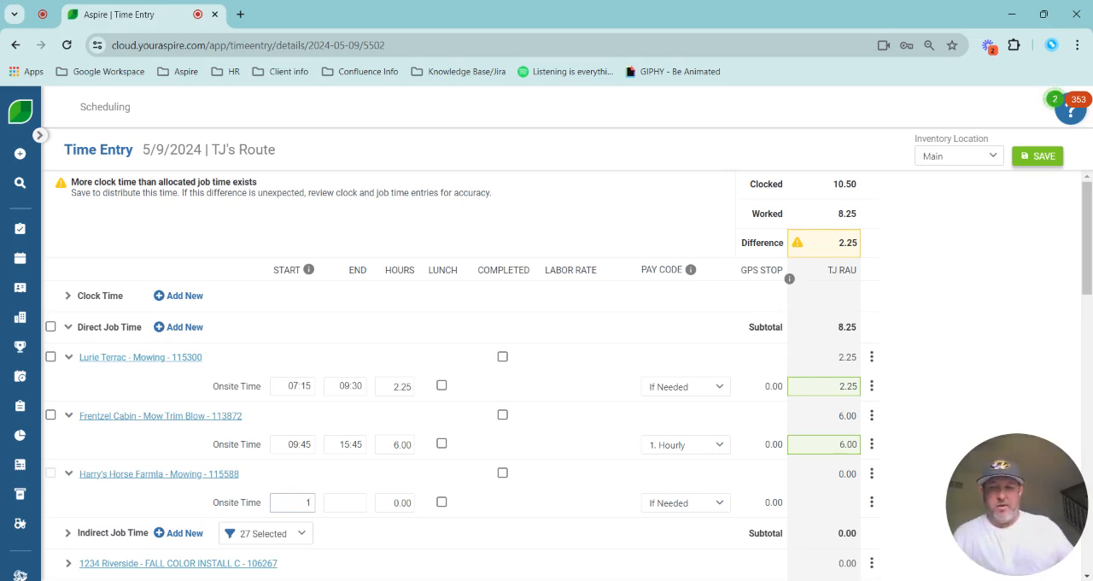
type("600")
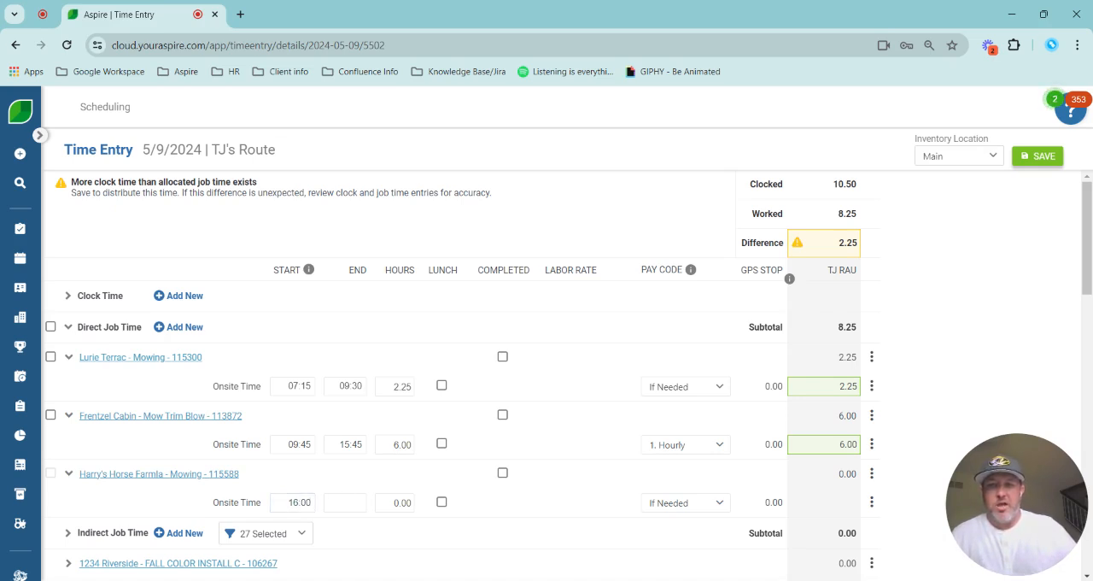
type("730")
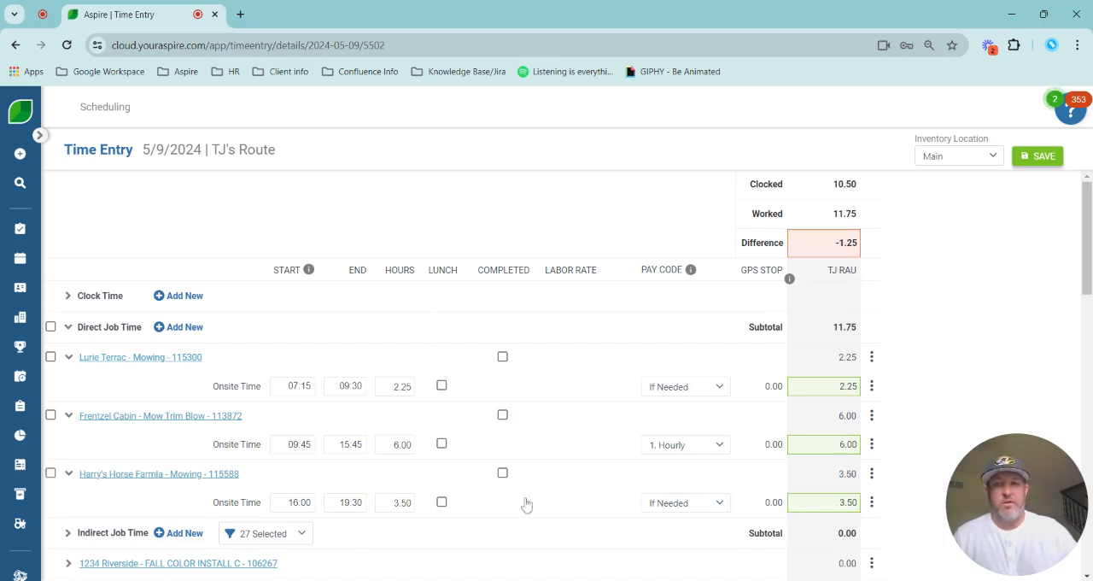
left_click(349, 503)
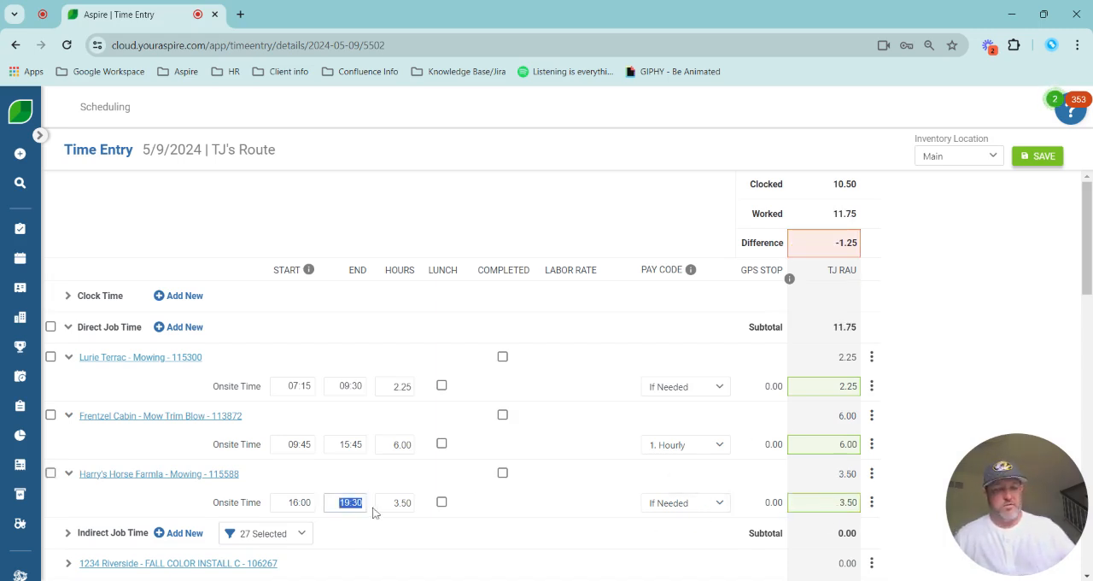
type("530")
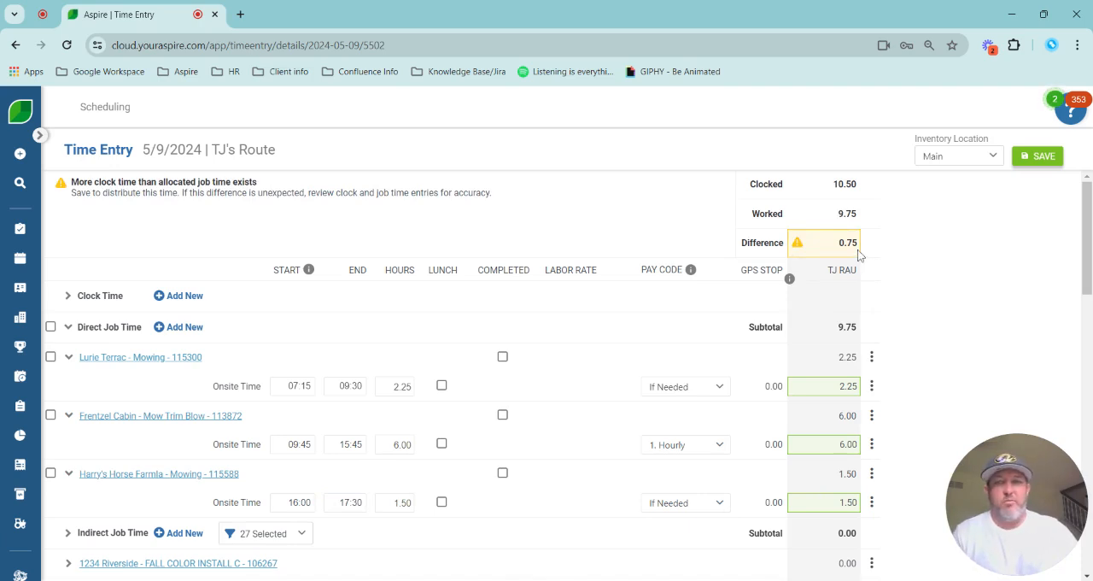
mouse_move(332, 356)
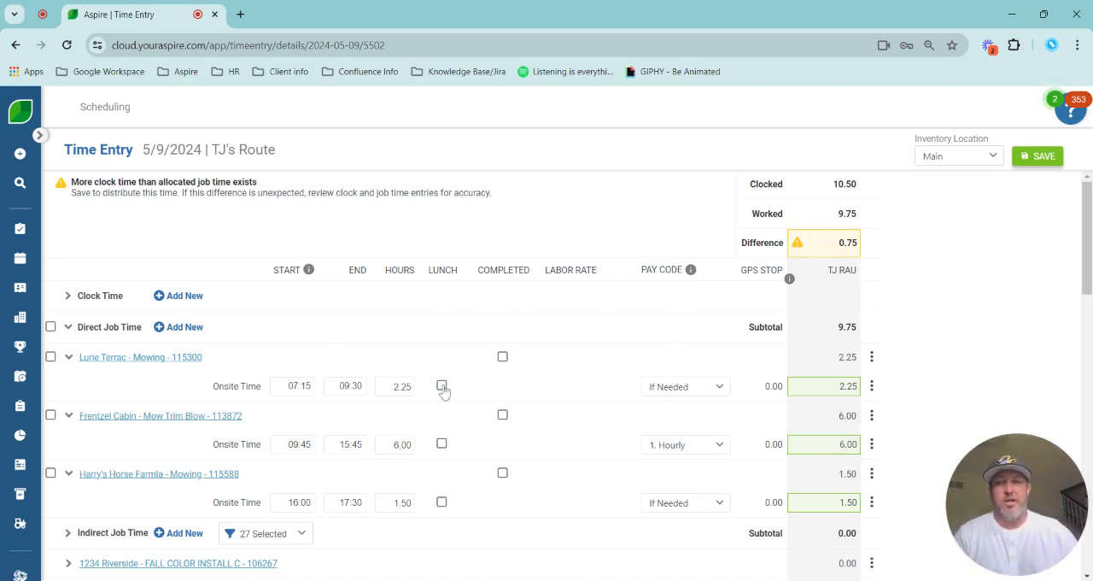
mouse_move(406, 414)
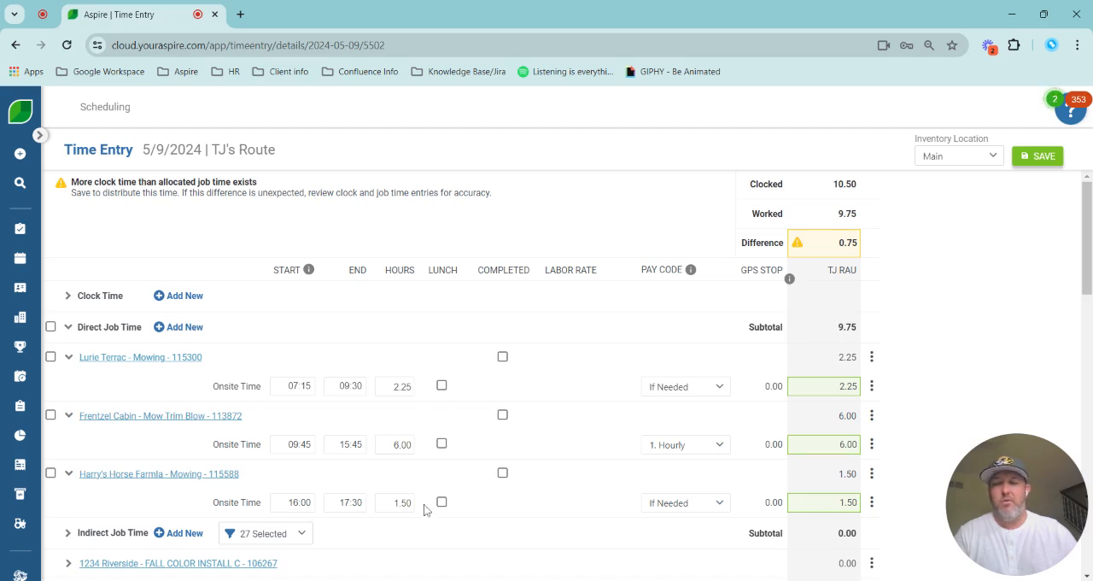
mouse_move(435, 485)
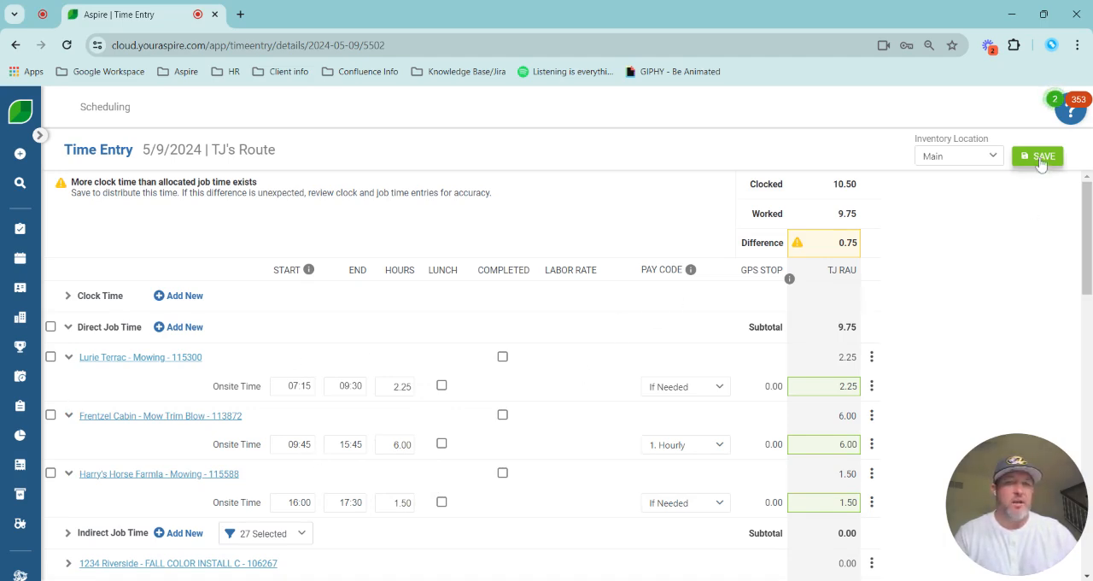
Save so drive time spreads across tickets, then set Frentzel Cabin's drive time to 0.
left_click(1038, 156)
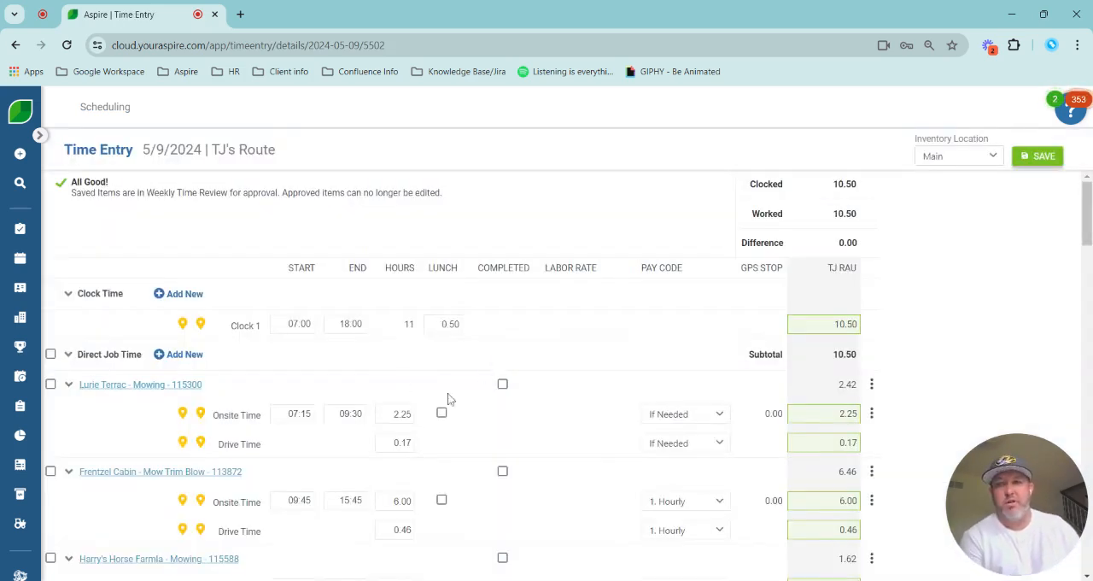
scroll("down", 3)
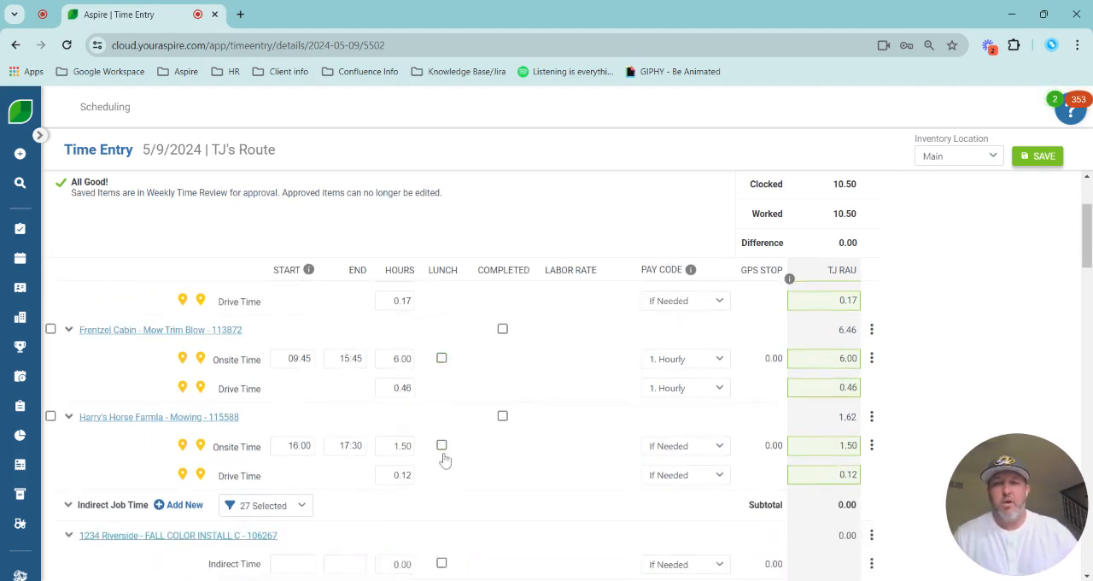
mouse_move(454, 414)
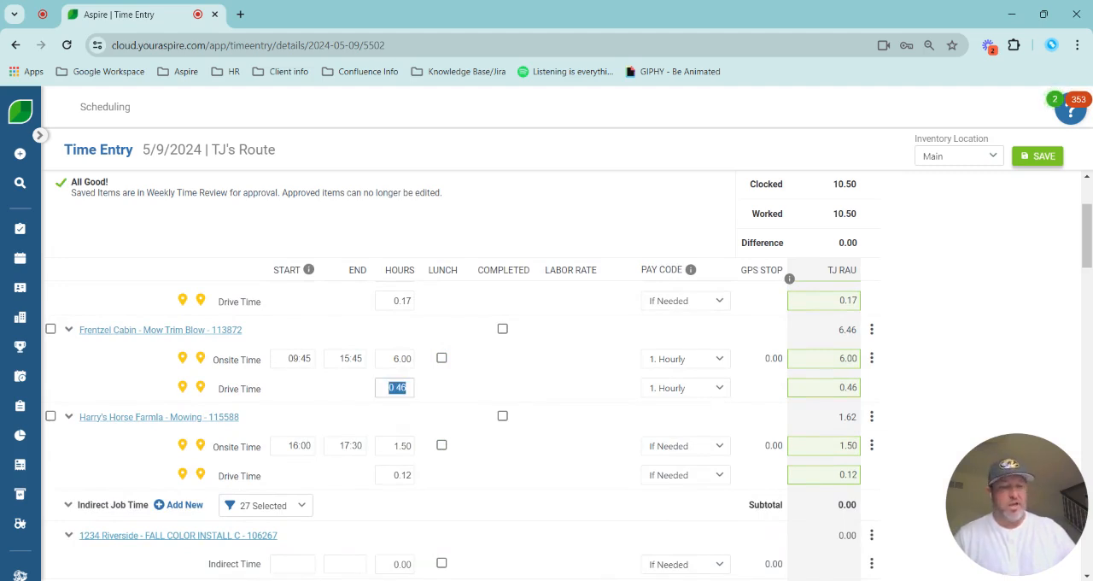
type("00")
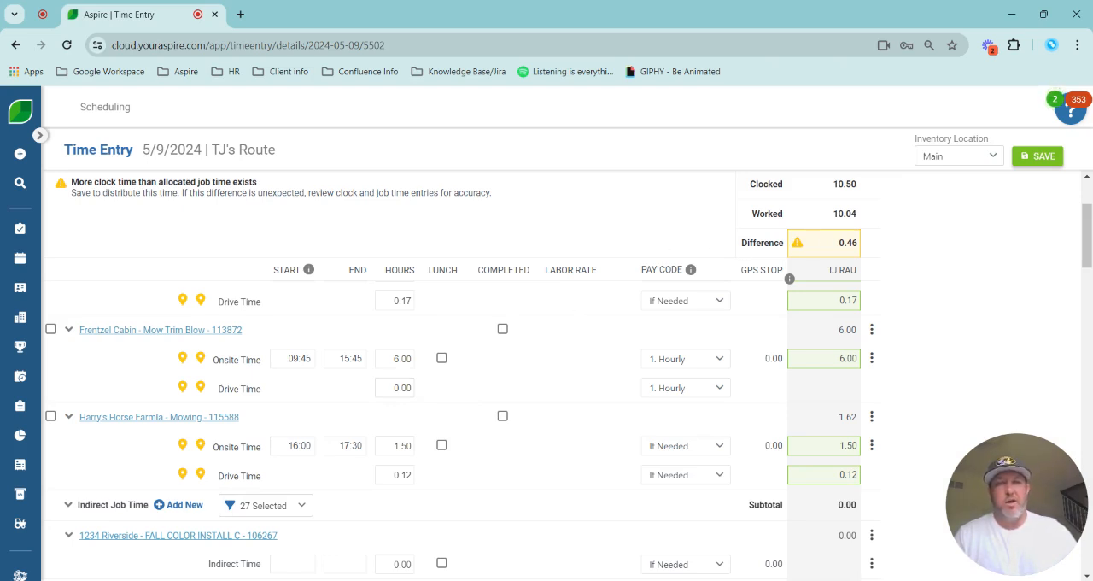
mouse_move(69, 350)
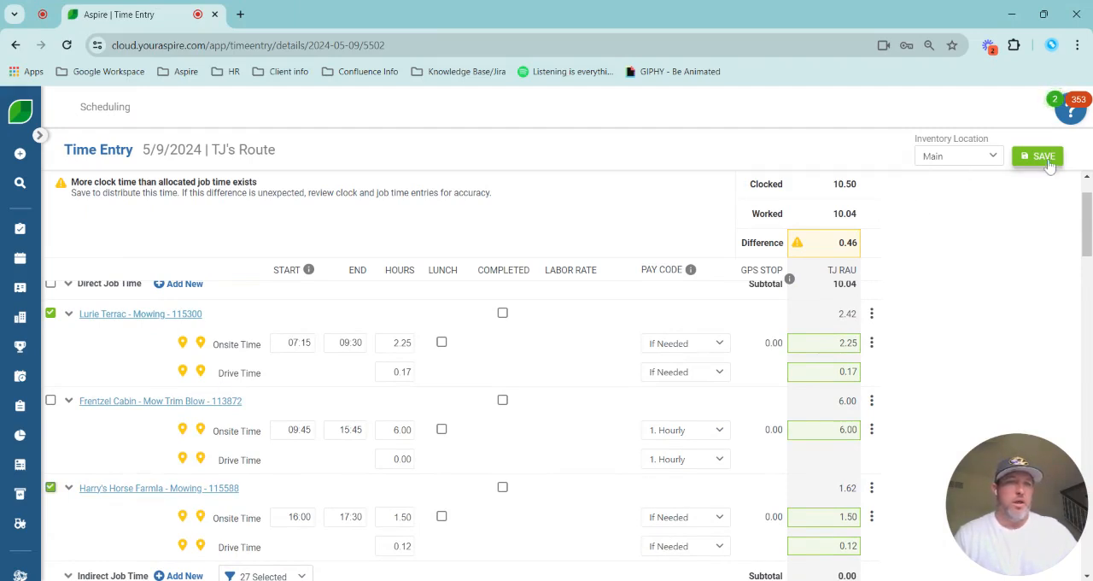
Save to give Lurie Terrac 0.45 and Harry's Horse Farm 0.30 drive time, then collapse tickets.
left_click(1037, 156)
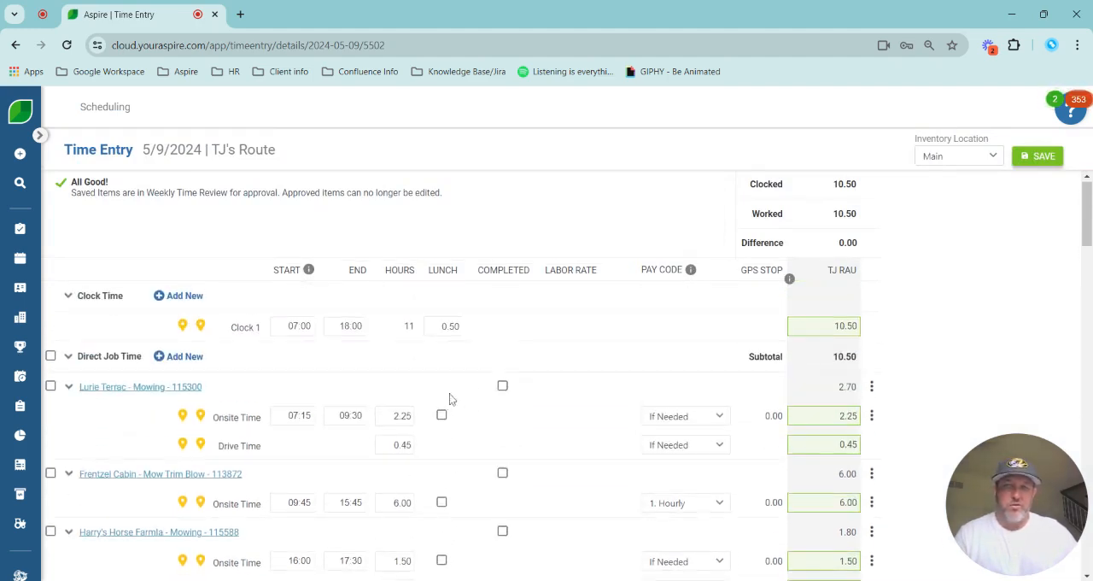
scroll("down", 3)
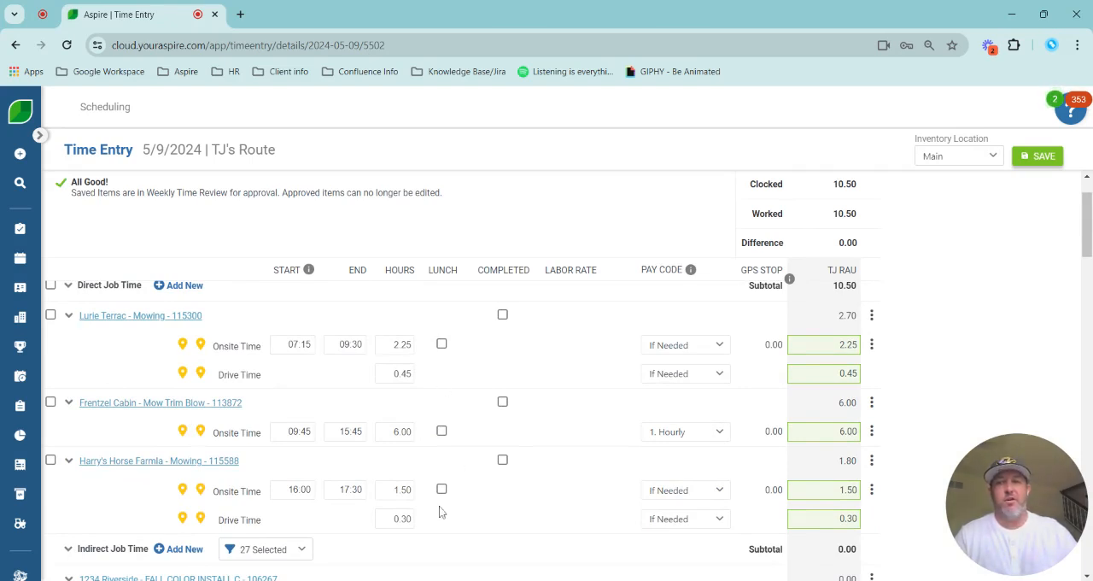
left_click(69, 316)
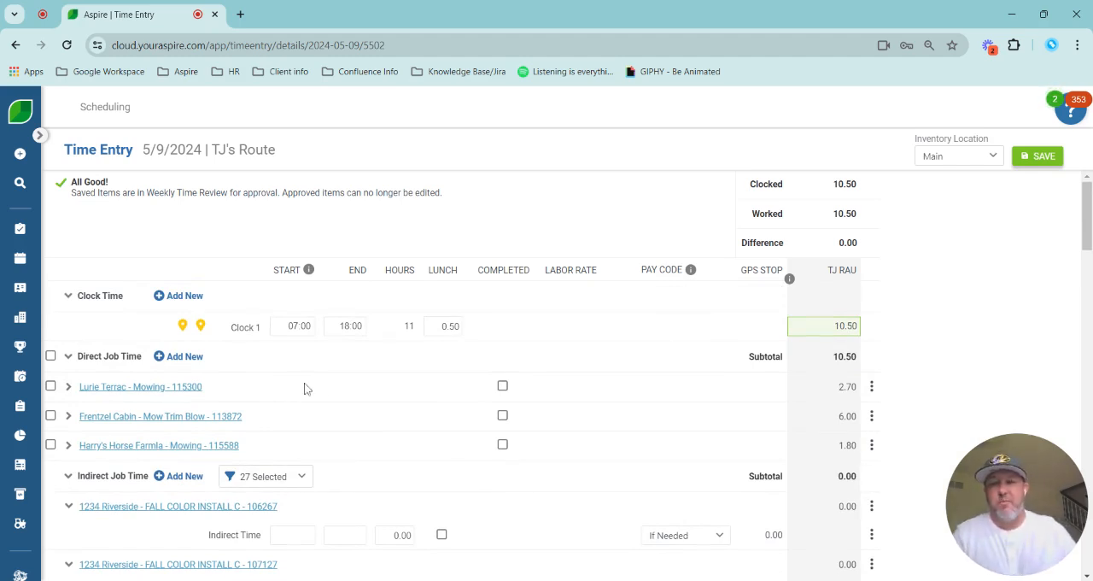
mouse_move(327, 369)
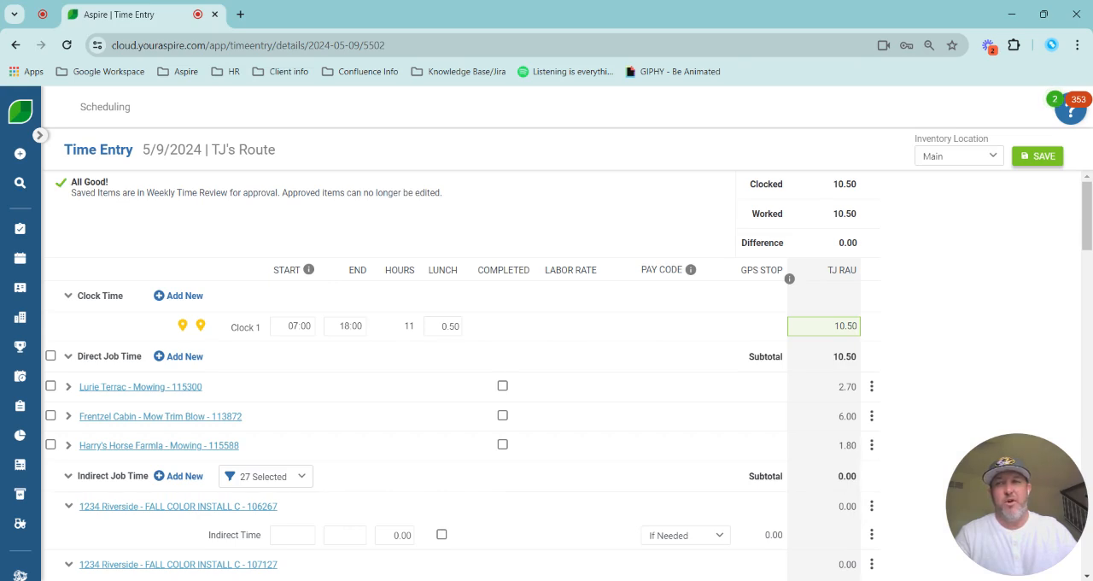
mouse_move(259, 349)
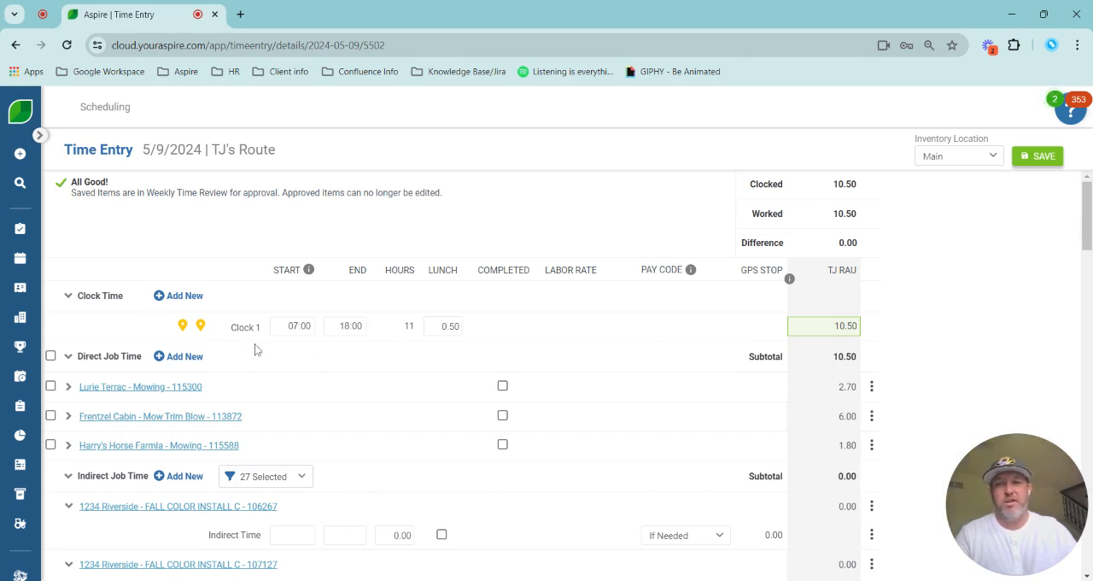
mouse_move(158, 149)
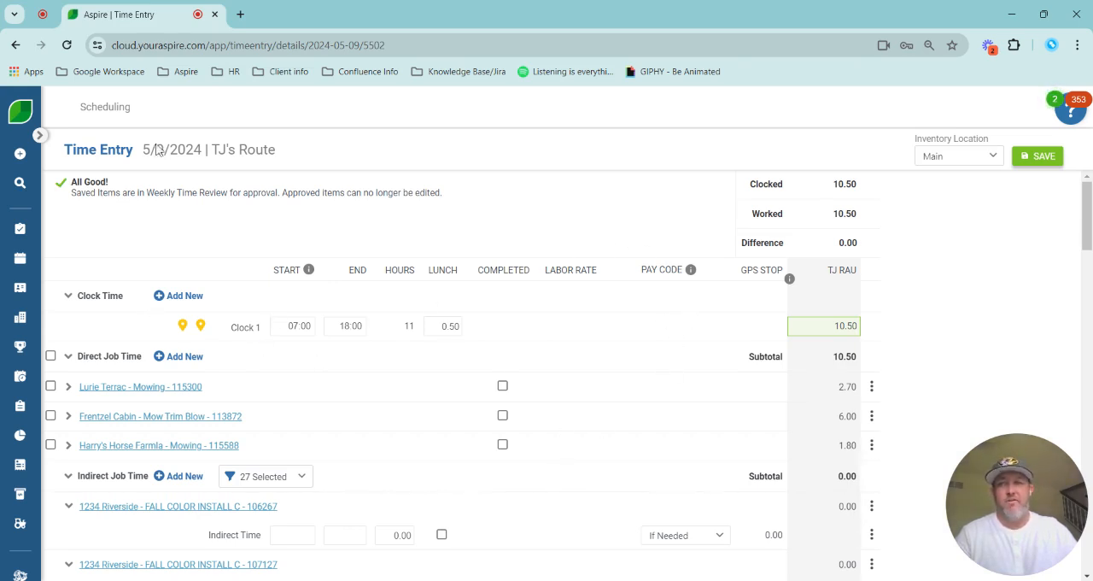